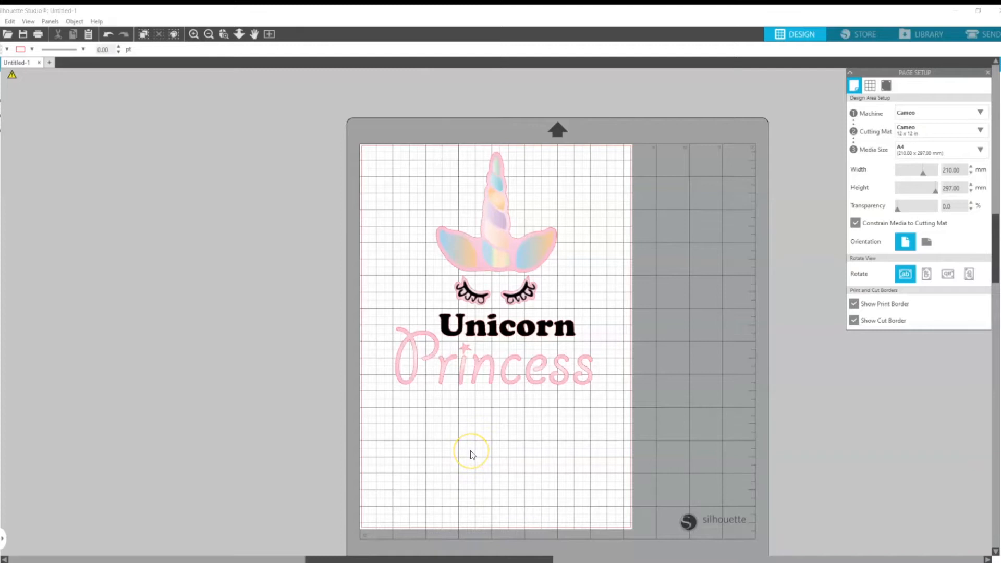
pyautogui.moveTo(471, 454)
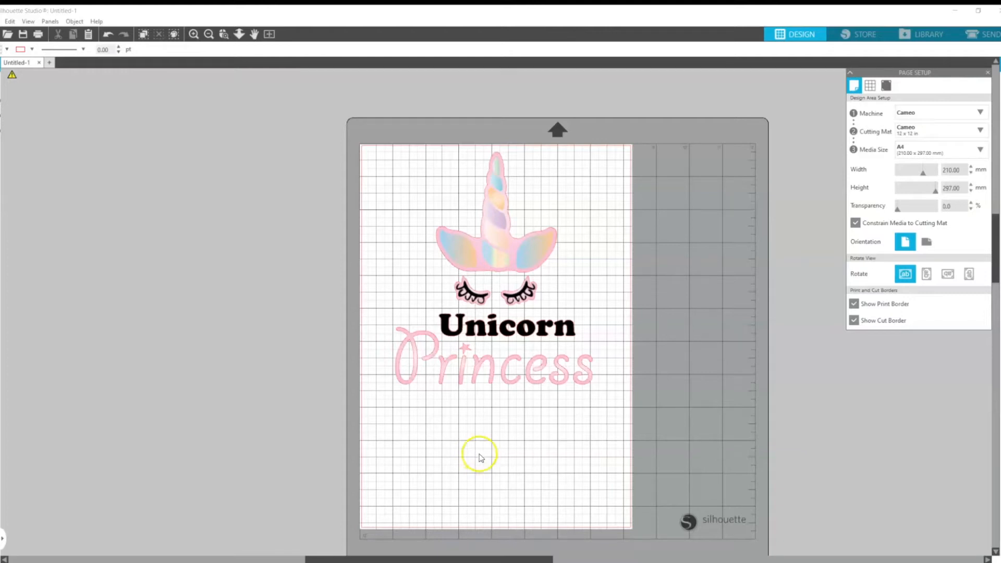
pyautogui.moveTo(567, 461)
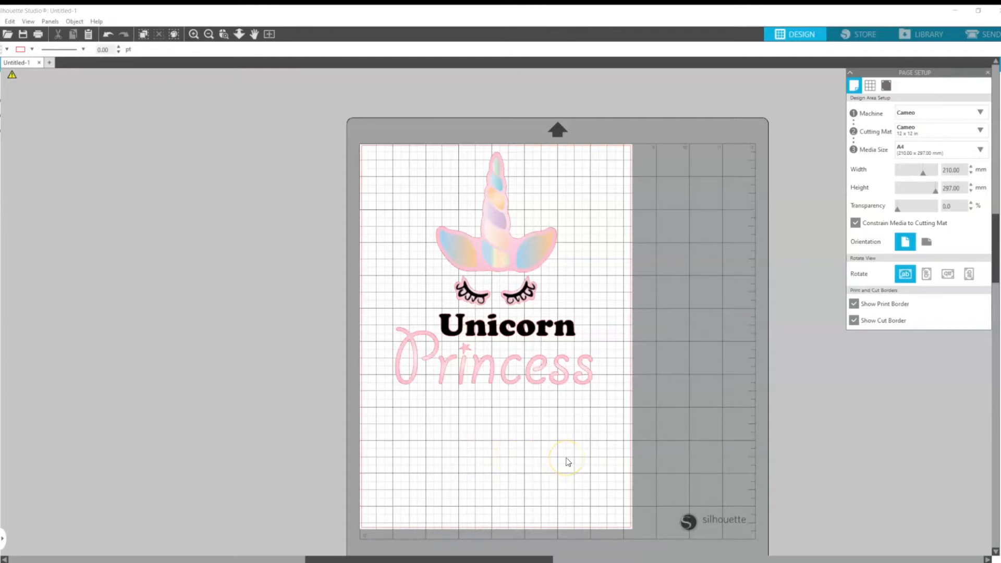
pyautogui.moveTo(592, 445)
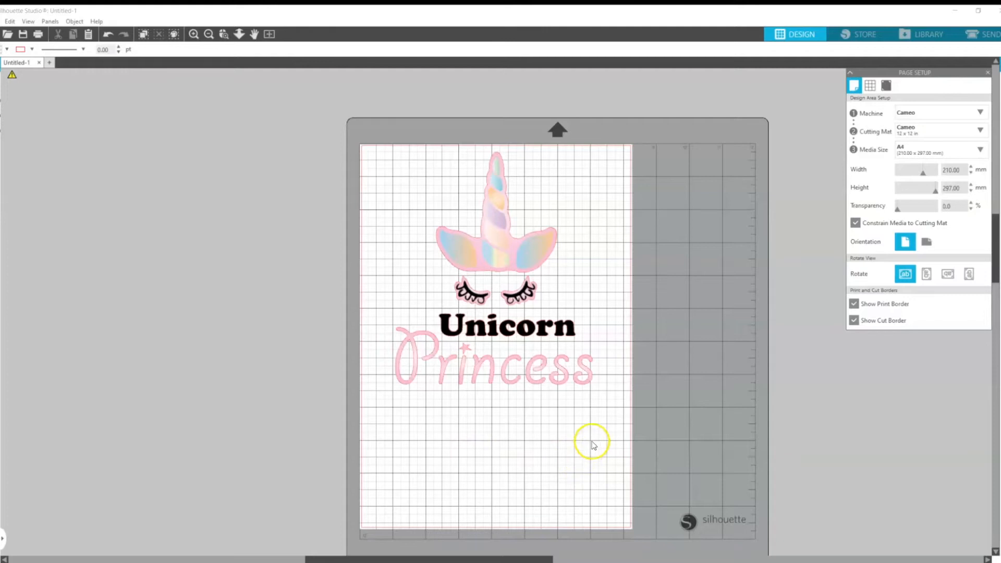
pyautogui.moveTo(598, 428)
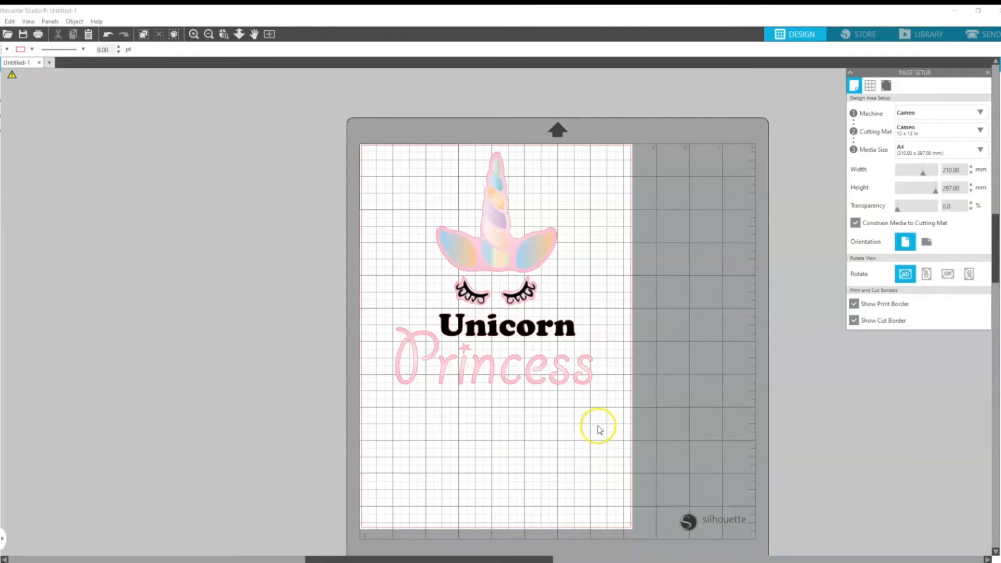
pyautogui.moveTo(201, 241)
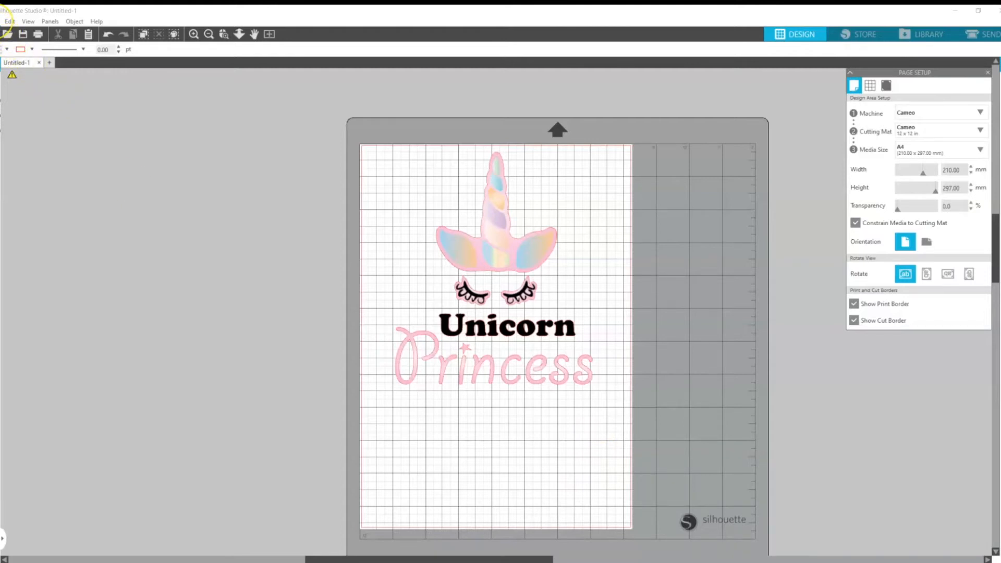
# Bring up the Print Preview of the Unicorn Princess design
pyautogui.click(8, 21)
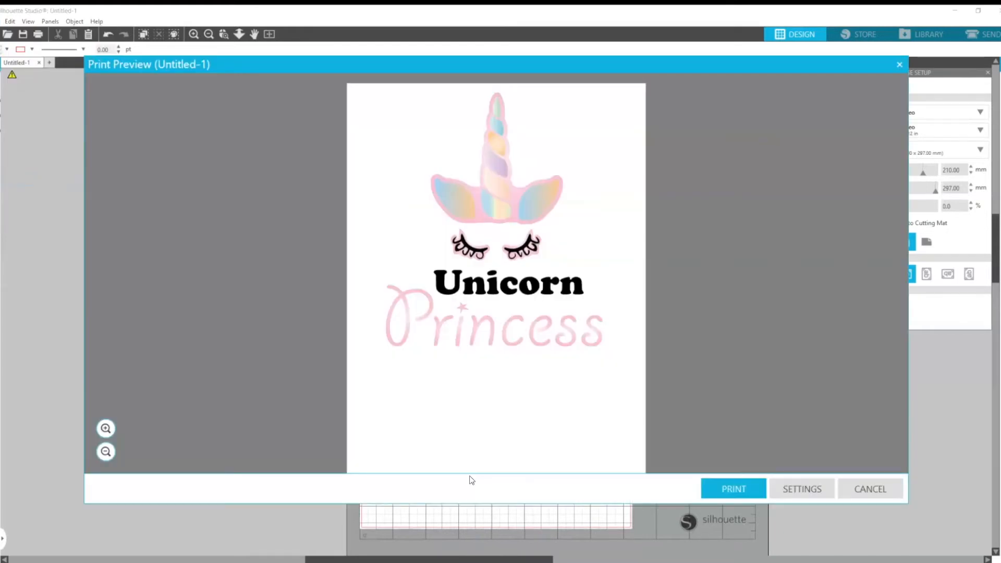
pyautogui.moveTo(364, 385)
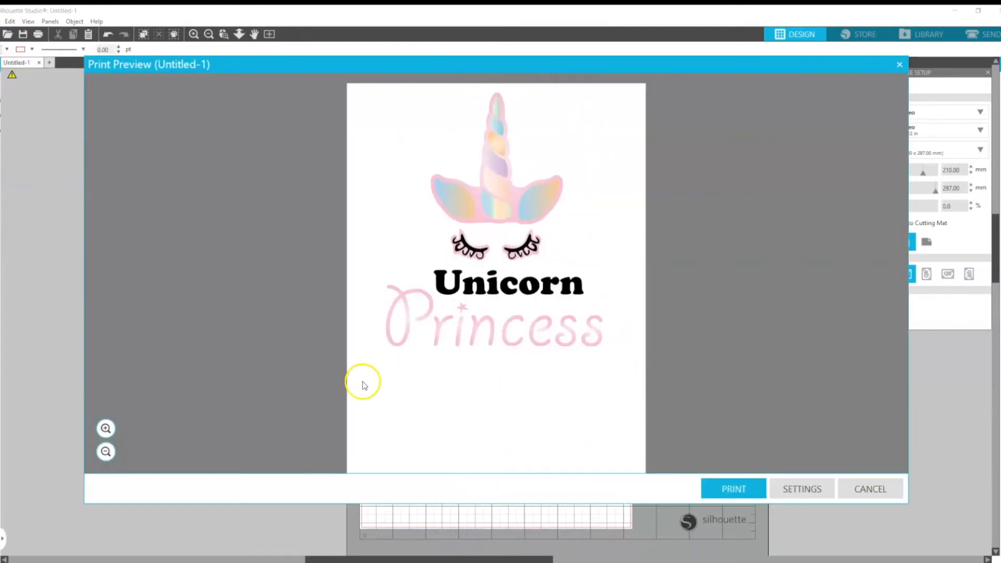
pyautogui.moveTo(620, 258)
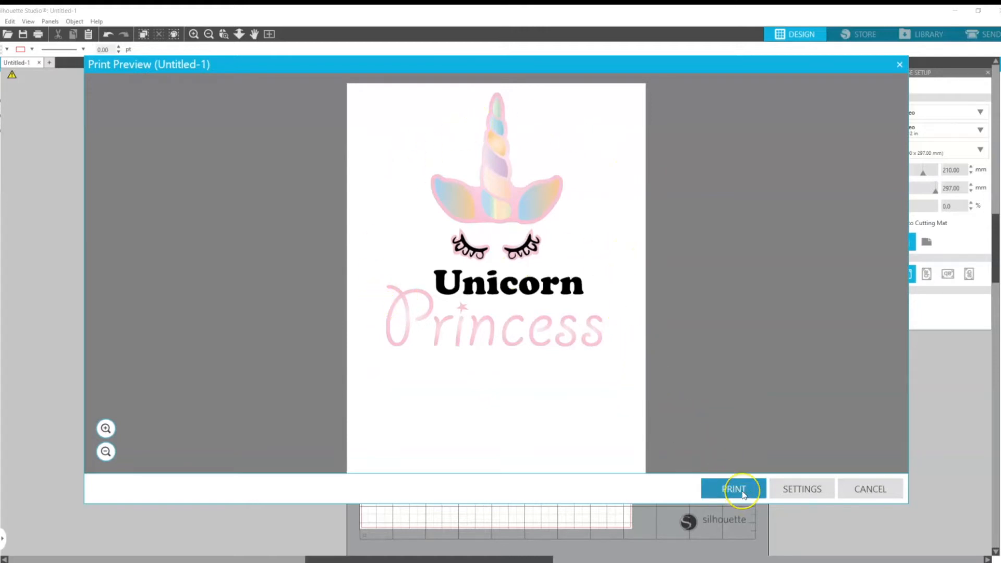
# Print the design with Sawgrass Print Manager selected as the printer
pyautogui.click(733, 488)
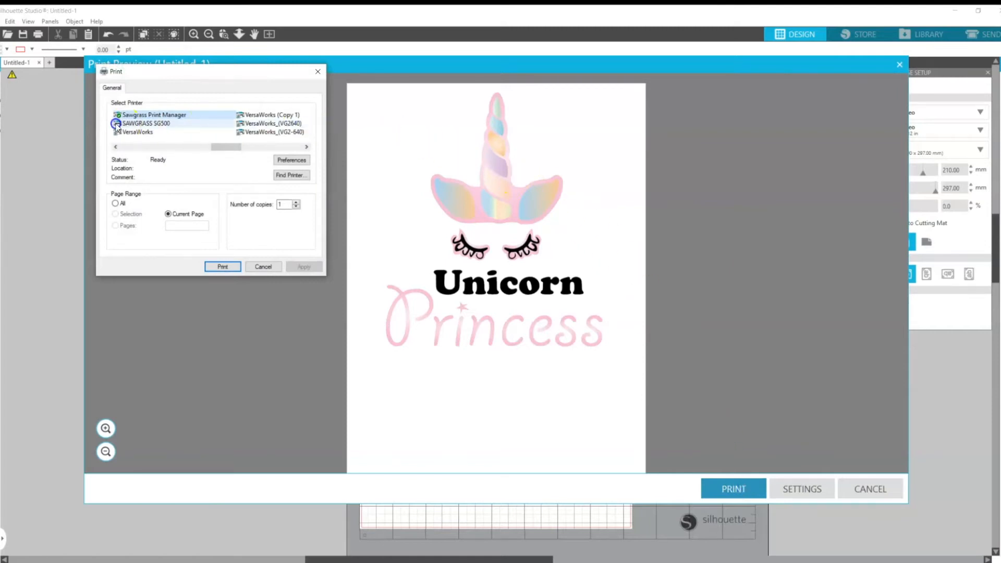
pyautogui.moveTo(151, 123)
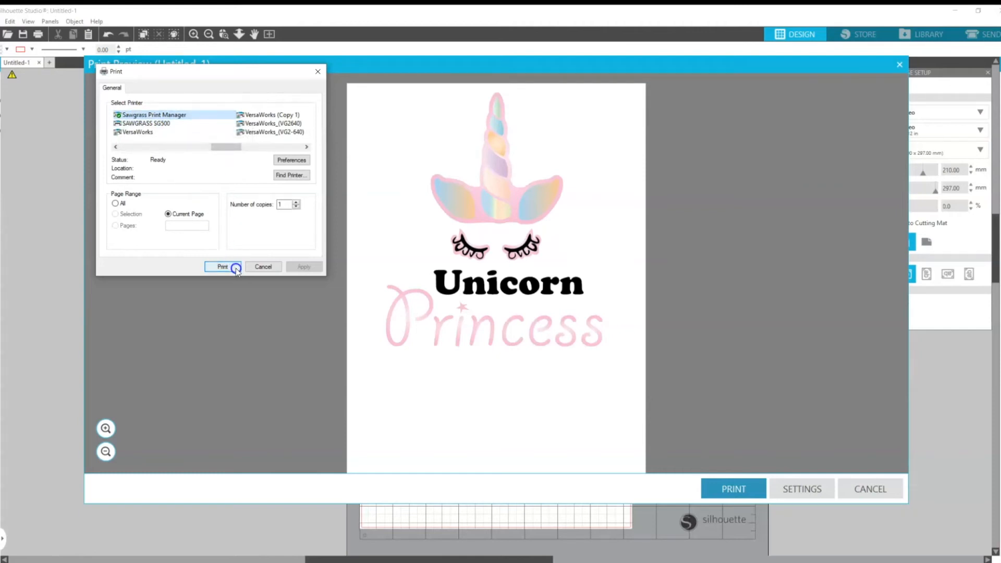
pyautogui.click(222, 266)
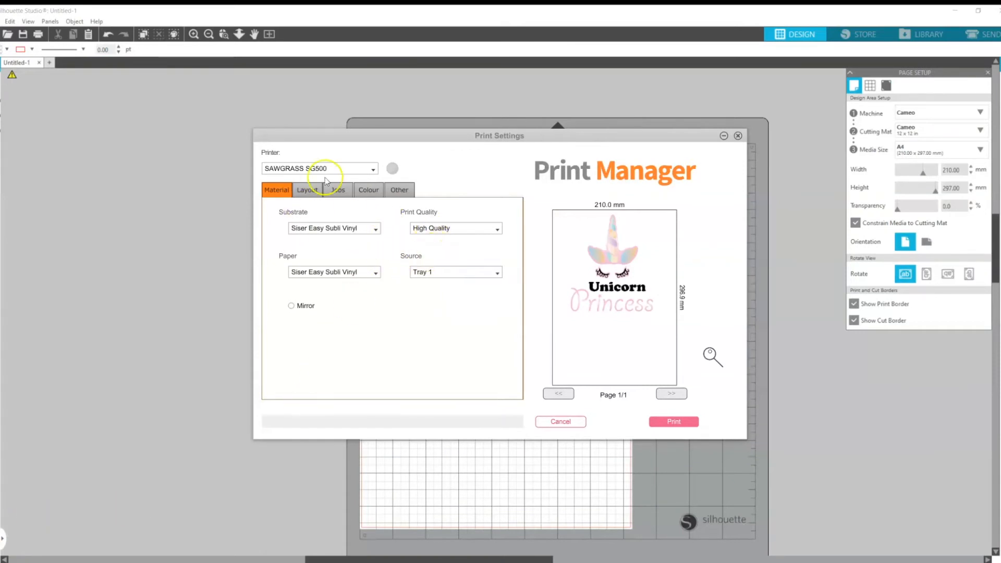
pyautogui.moveTo(306, 220)
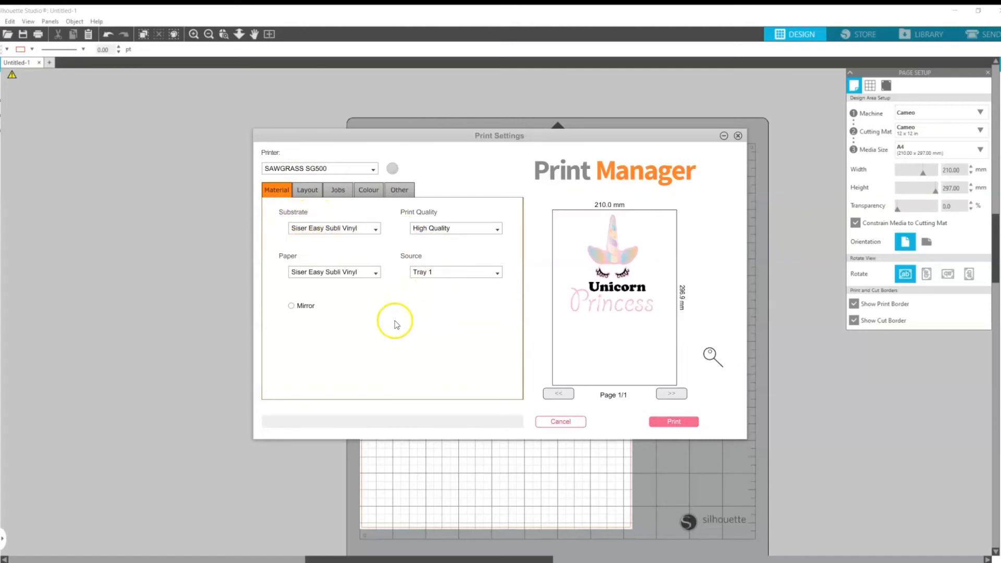
pyautogui.moveTo(416, 372)
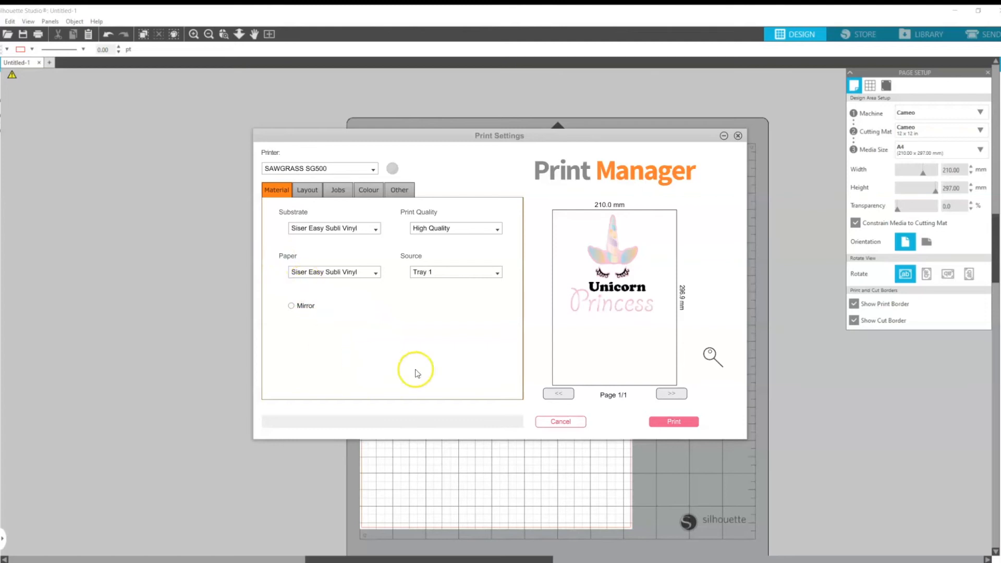
pyautogui.moveTo(445, 241)
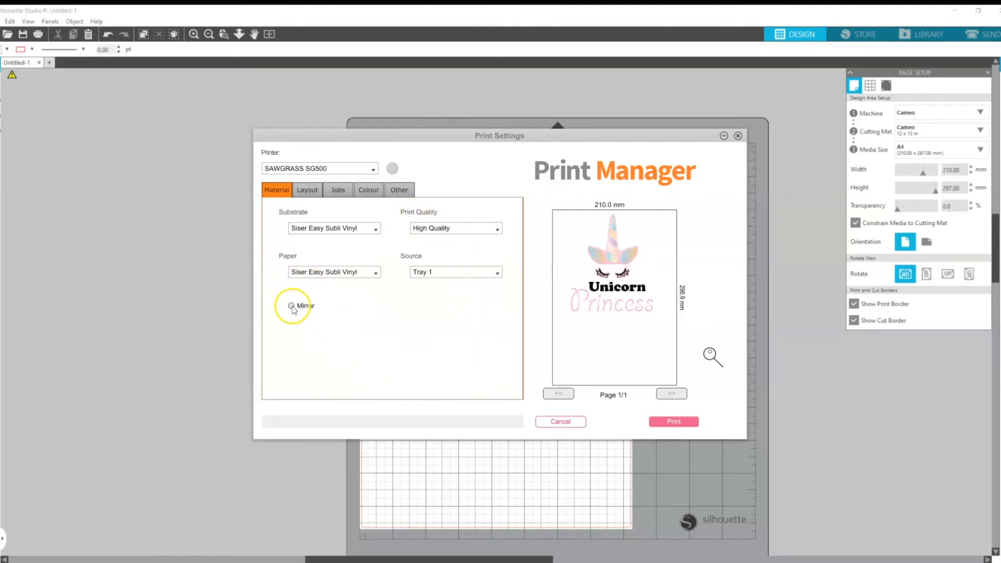
# Try the Mirror option on the Material tab and switch it back off, keeping SG500 with Siser Easy Subli Vinyl at high quality
pyautogui.click(292, 306)
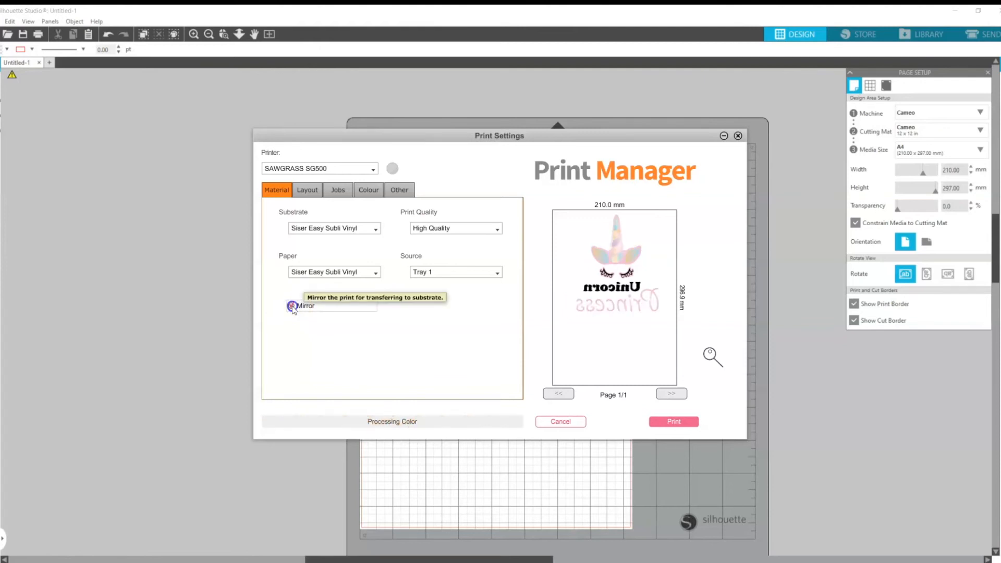
pyautogui.click(292, 305)
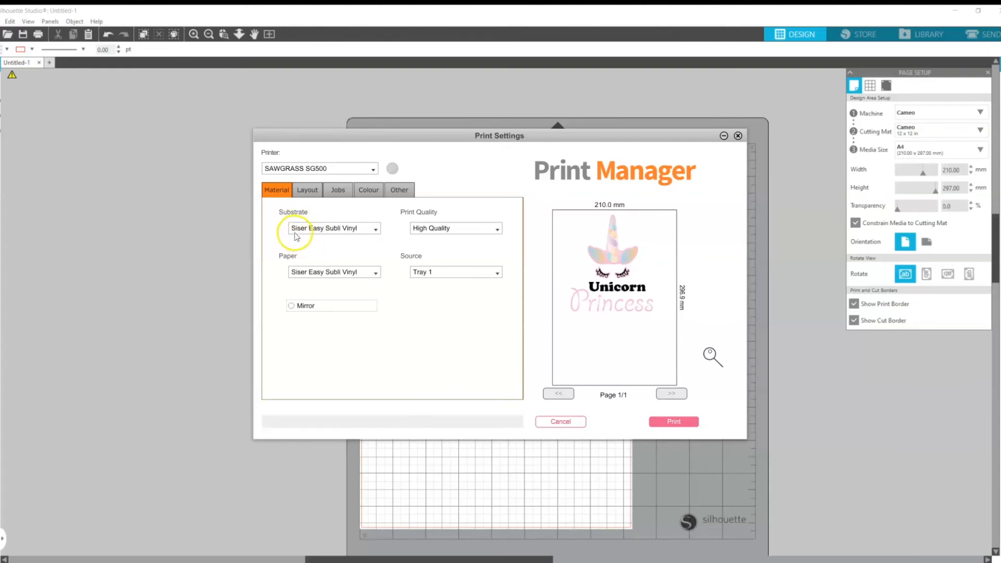
pyautogui.moveTo(339, 243)
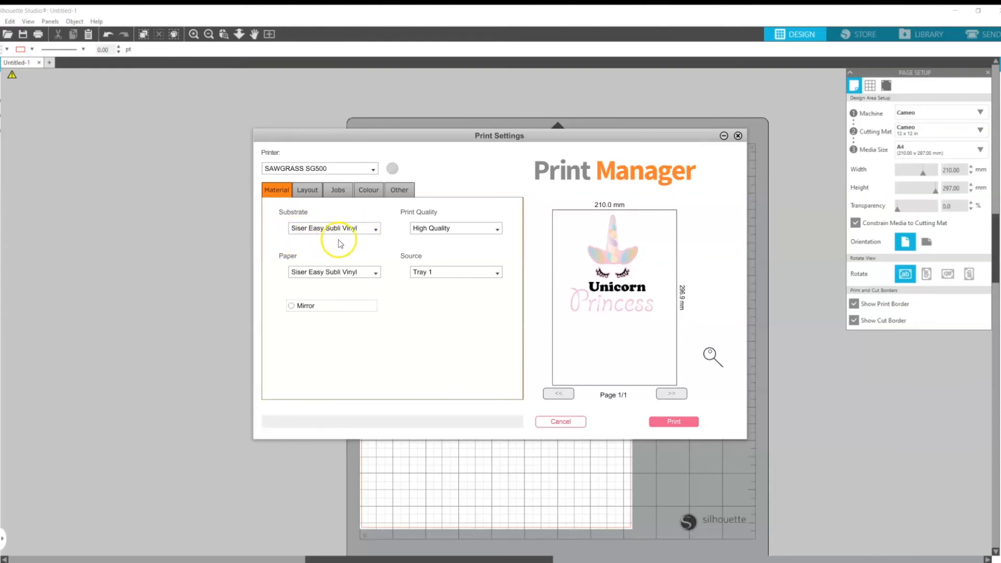
pyautogui.moveTo(301, 316)
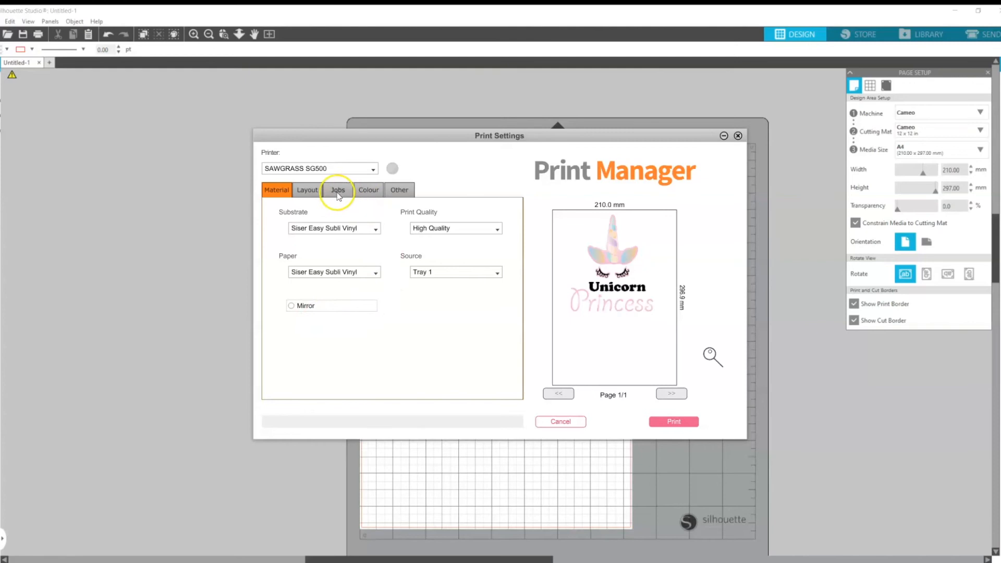
# Review the Layout, Jobs and Colour pages, leaving all colour channels at zero
pyautogui.click(306, 190)
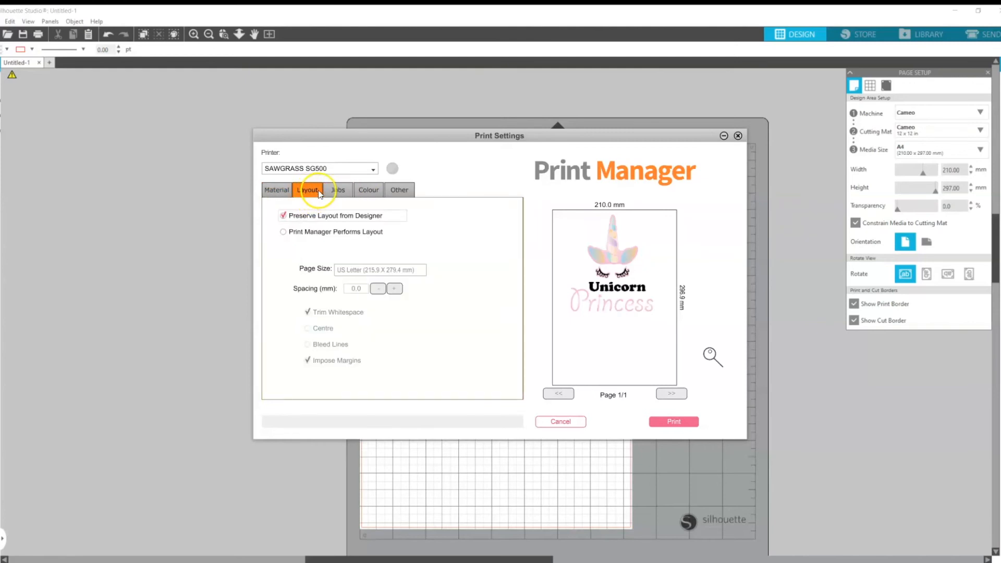
pyautogui.click(337, 189)
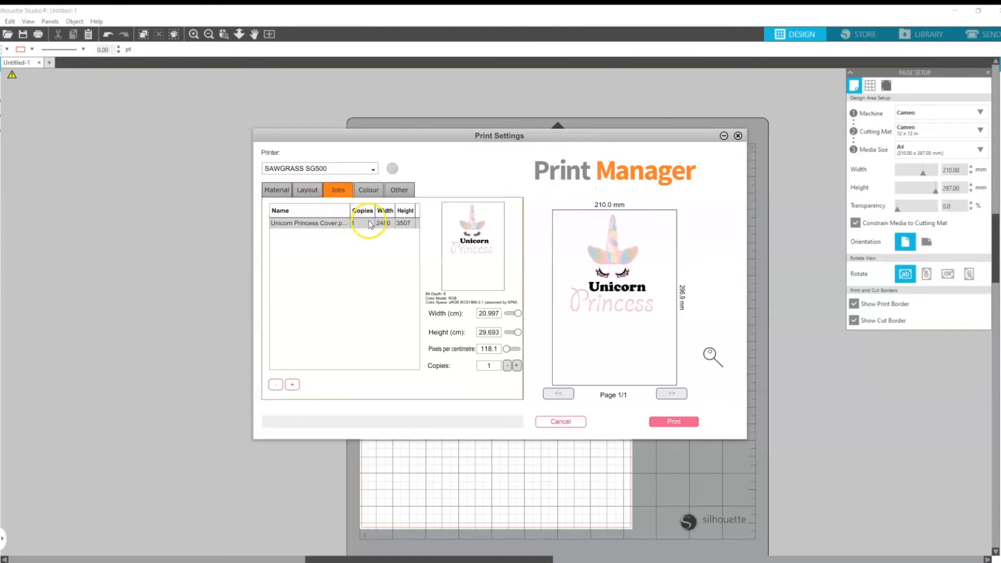
pyautogui.click(367, 190)
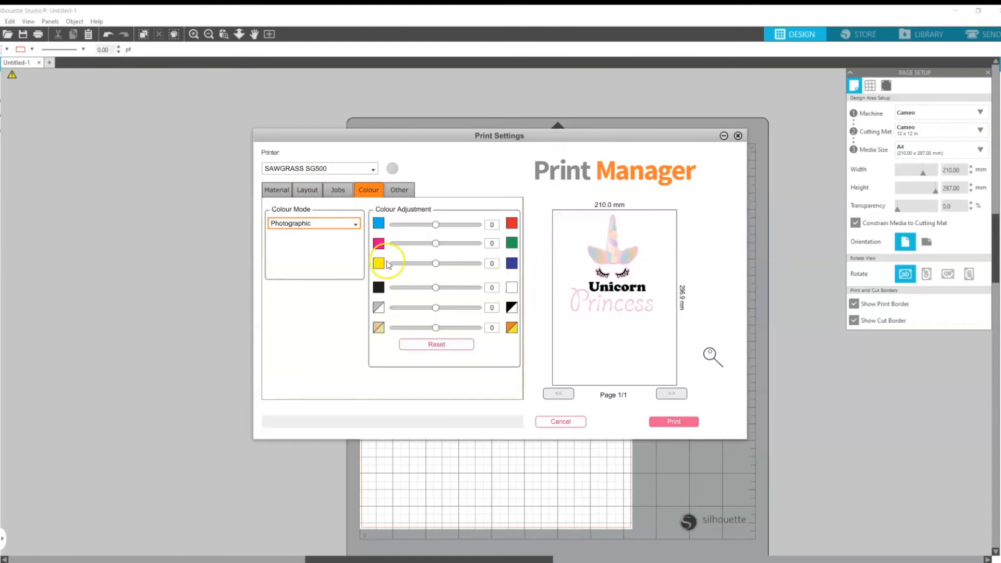
# Review the Other page with Print To File left unchecked
pyautogui.click(399, 189)
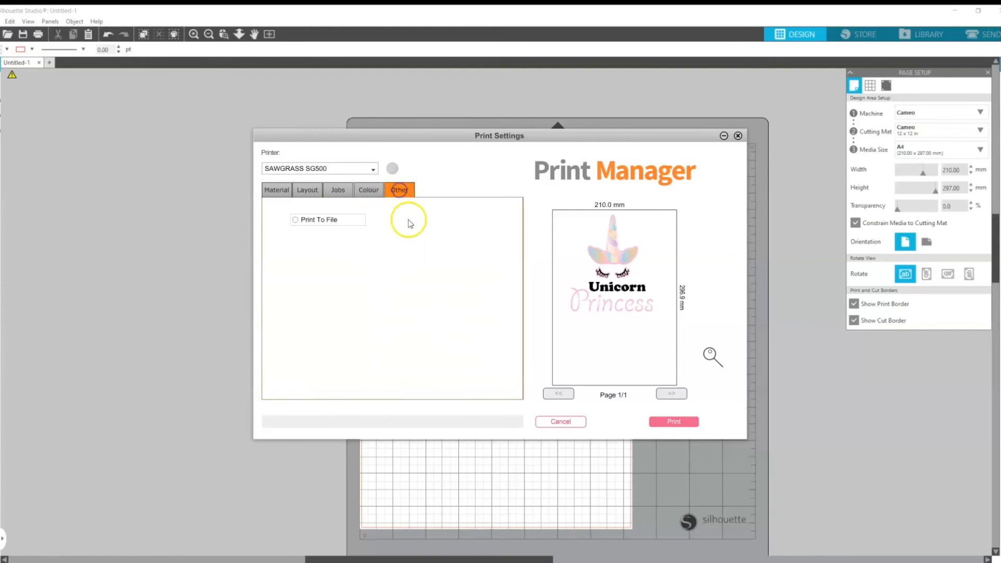
pyautogui.moveTo(295, 220)
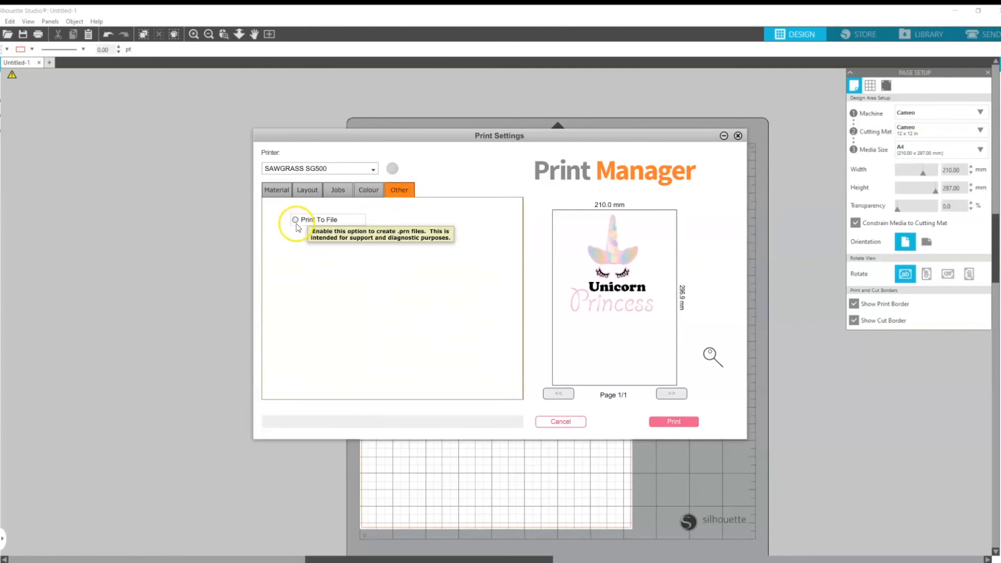
pyautogui.moveTo(337, 236)
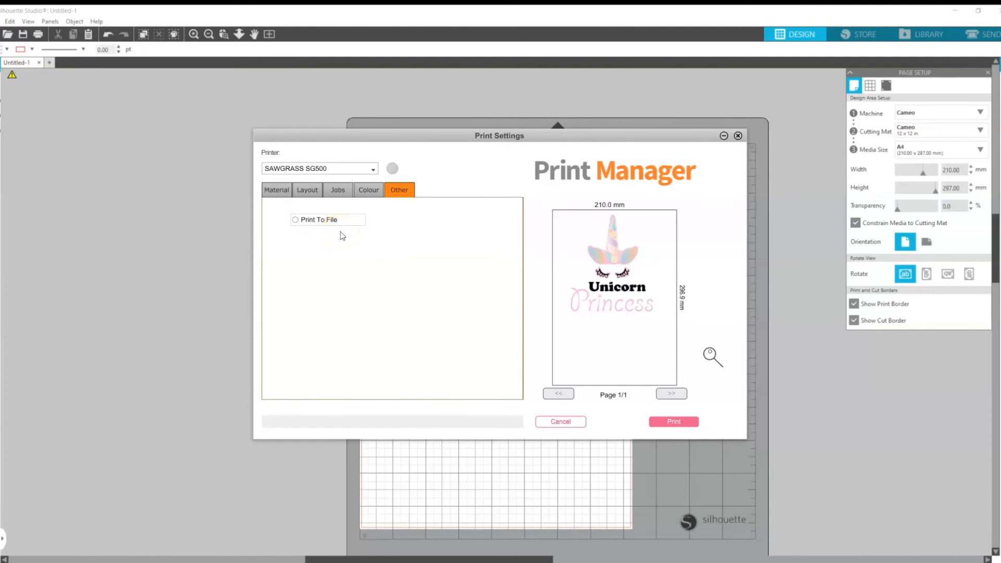
pyautogui.moveTo(502, 300)
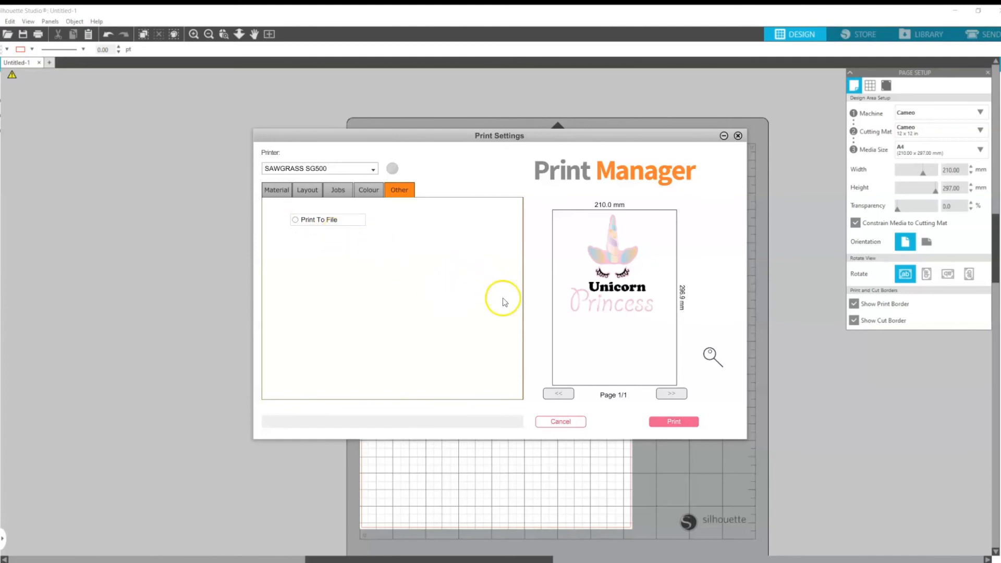
pyautogui.moveTo(673, 421)
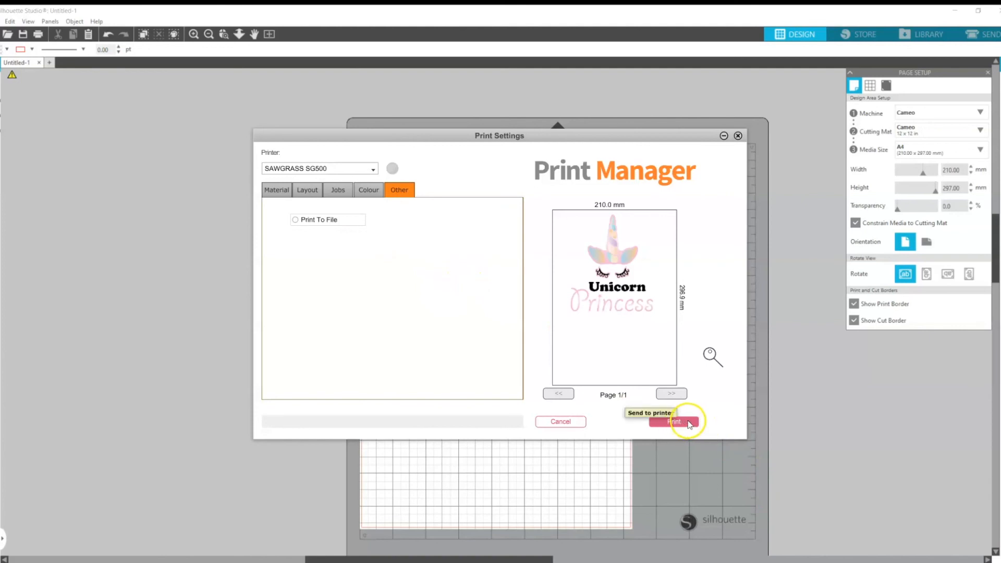
# Send the job from Sawgrass Print Manager to the SG500 printer
pyautogui.click(673, 422)
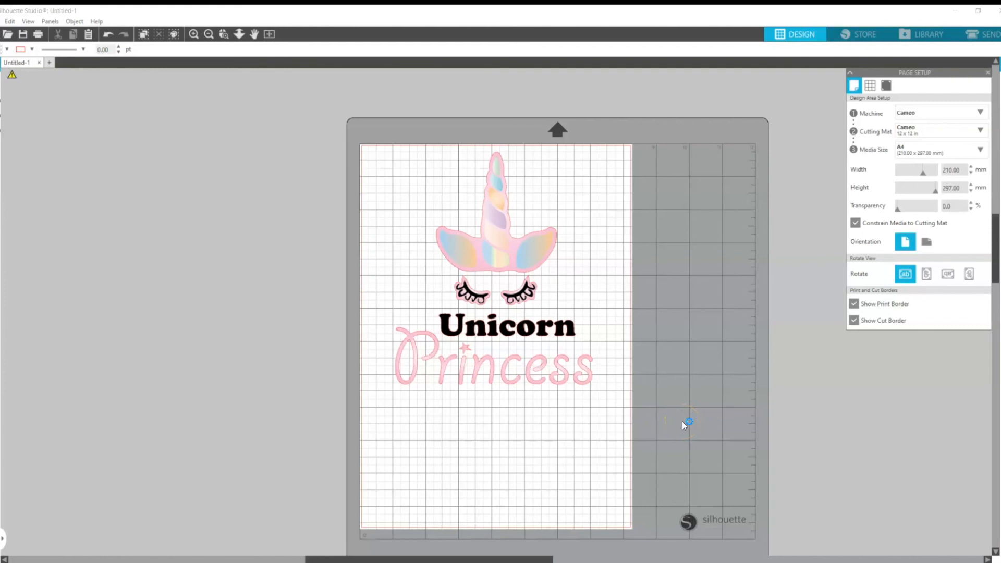
pyautogui.moveTo(630, 412)
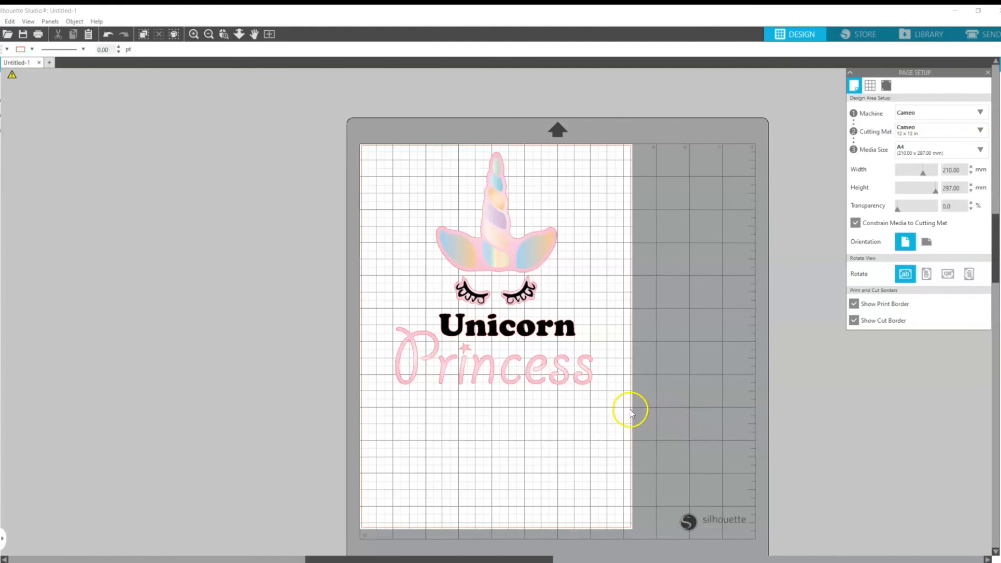
pyautogui.moveTo(614, 412)
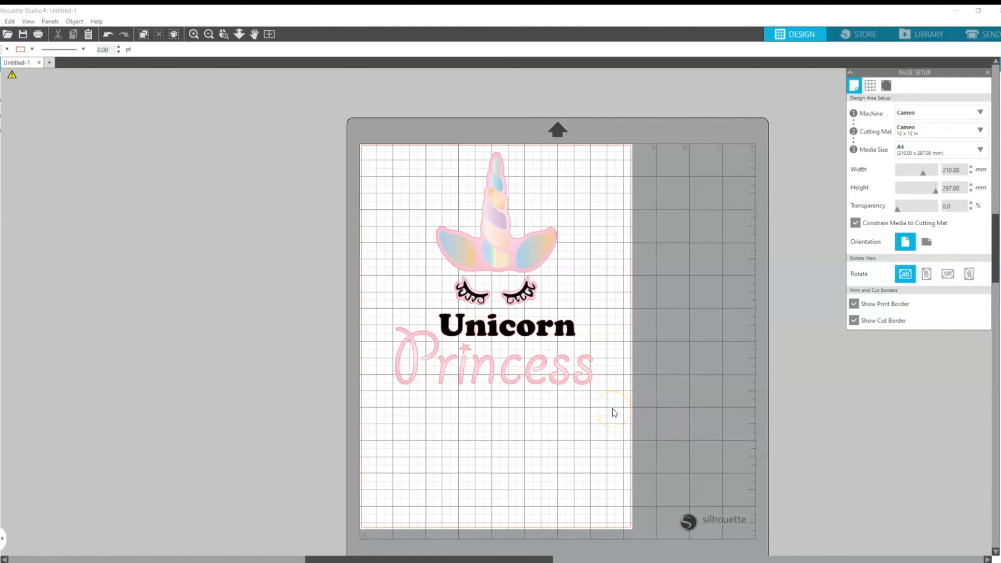